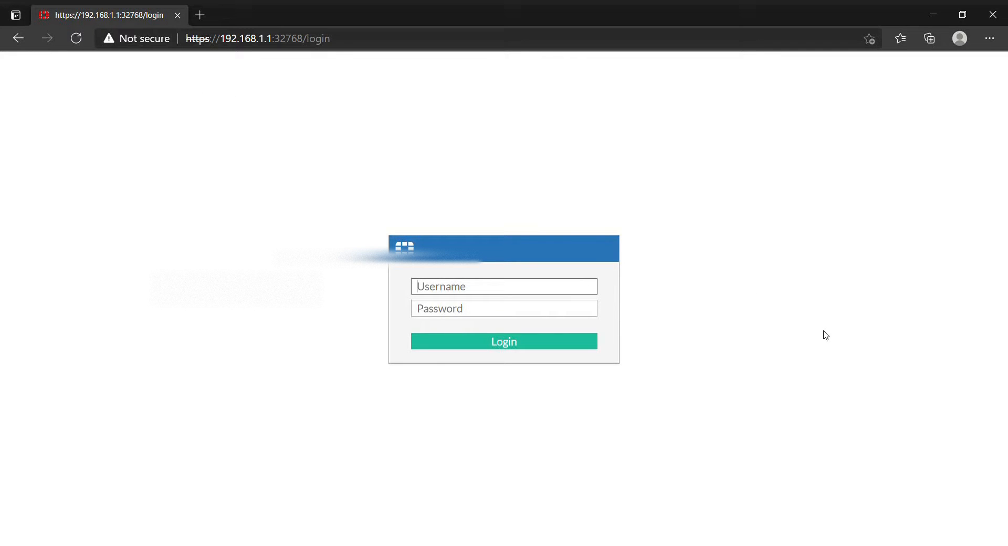
Log in with username admin and choose 'Remind me later' on the file system check
{"action": "type", "text": "a"}
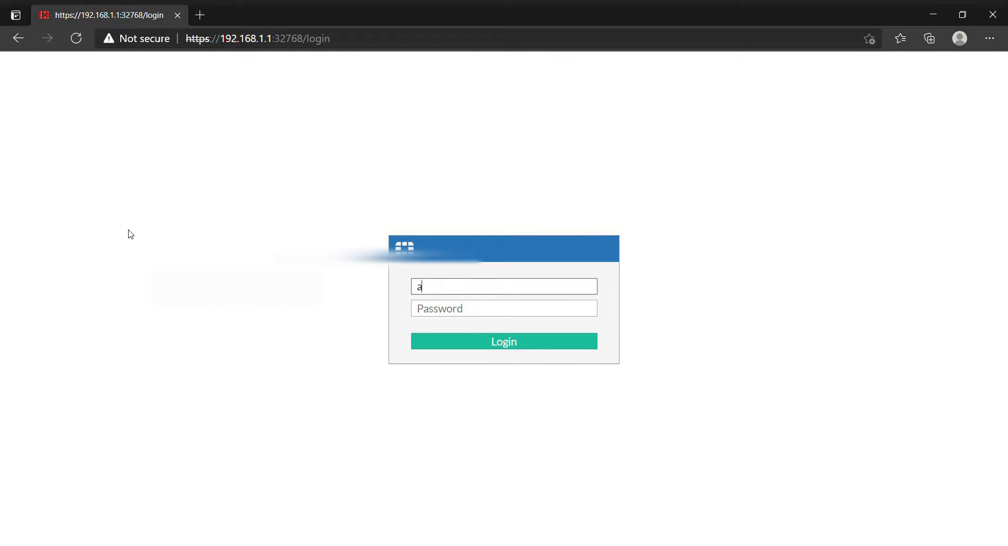
{"action": "type", "text": "dmin"}
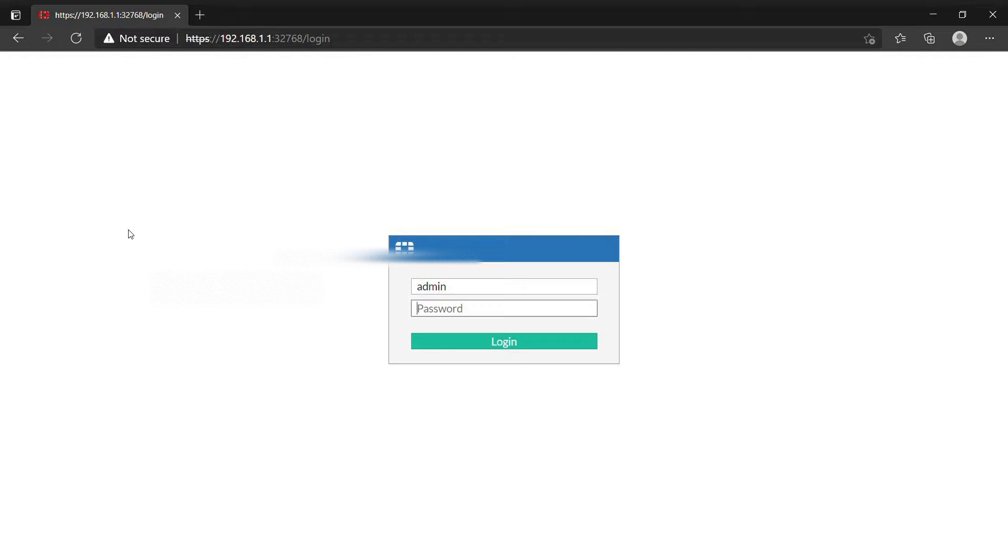
{"action": "type", "text": "••"}
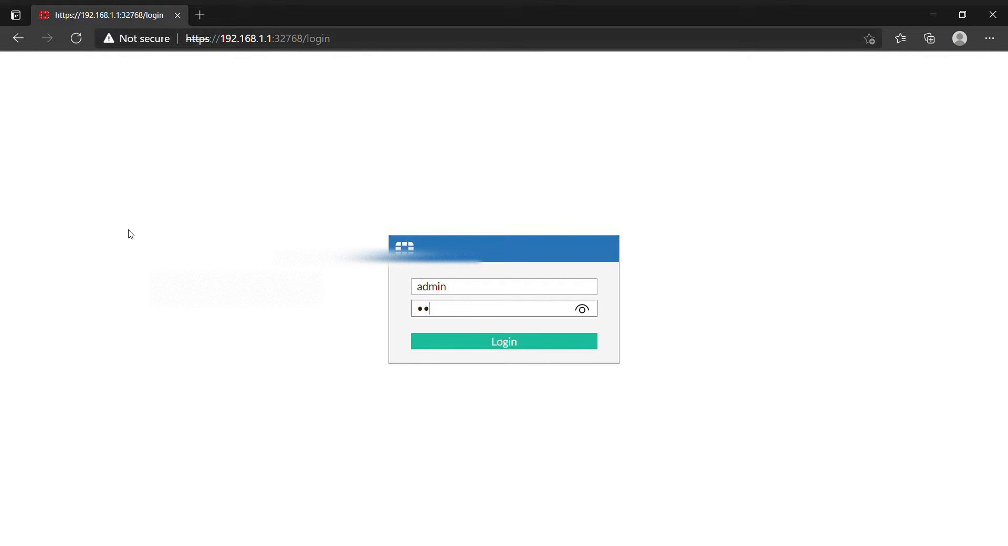
{"action": "type", "text": "password"}
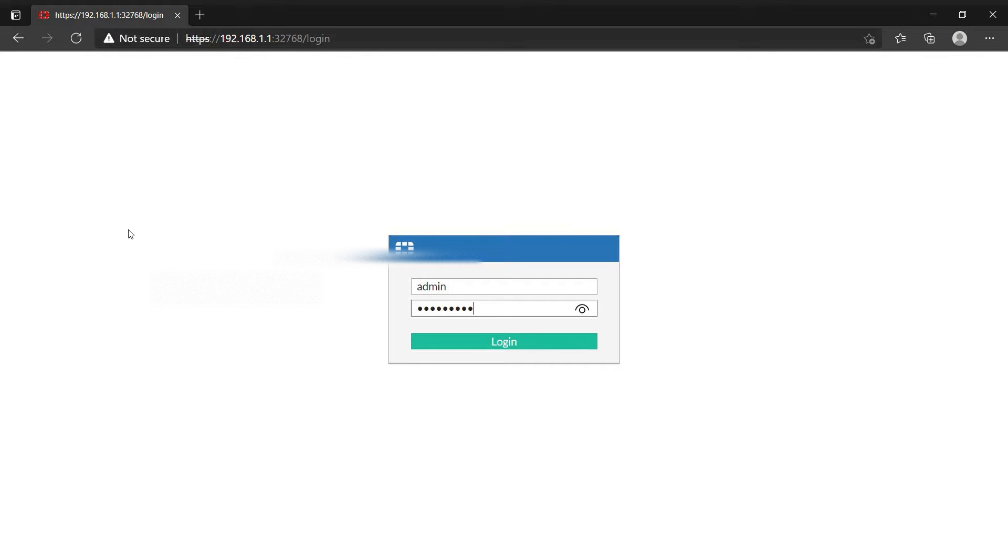
{"action": "left_click", "coordinate": [504, 341]}
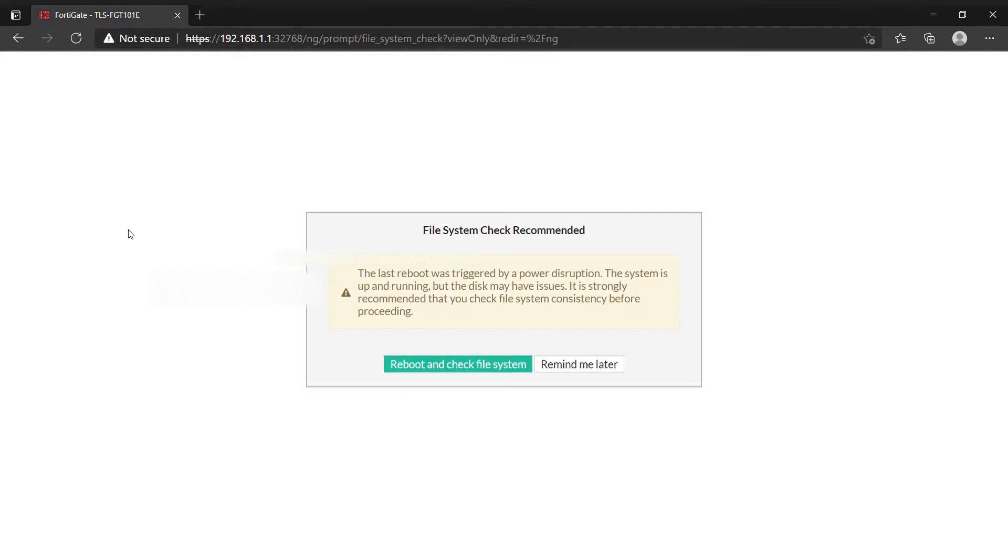
{"action": "left_click", "coordinate": [578, 363]}
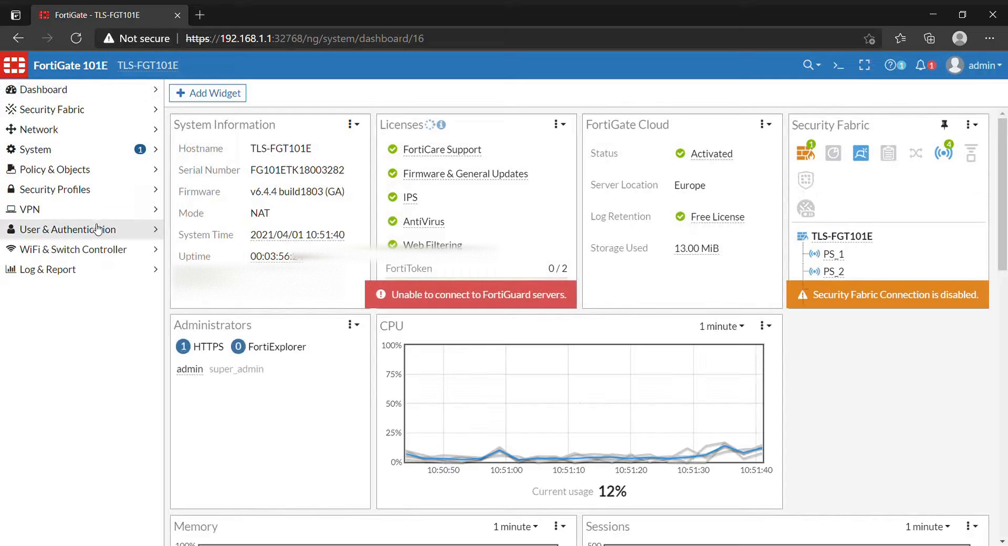
Inspect the TLS_AD LDAP server's IP, port, distinguished name and regular bind type, then close it
{"action": "left_click", "coordinate": [69, 229]}
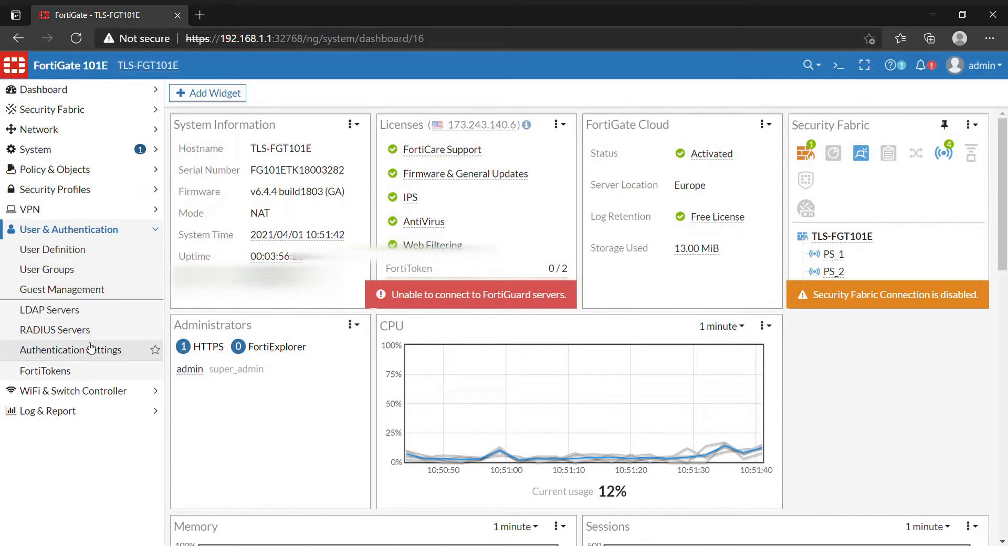
{"action": "left_click", "coordinate": [49, 309]}
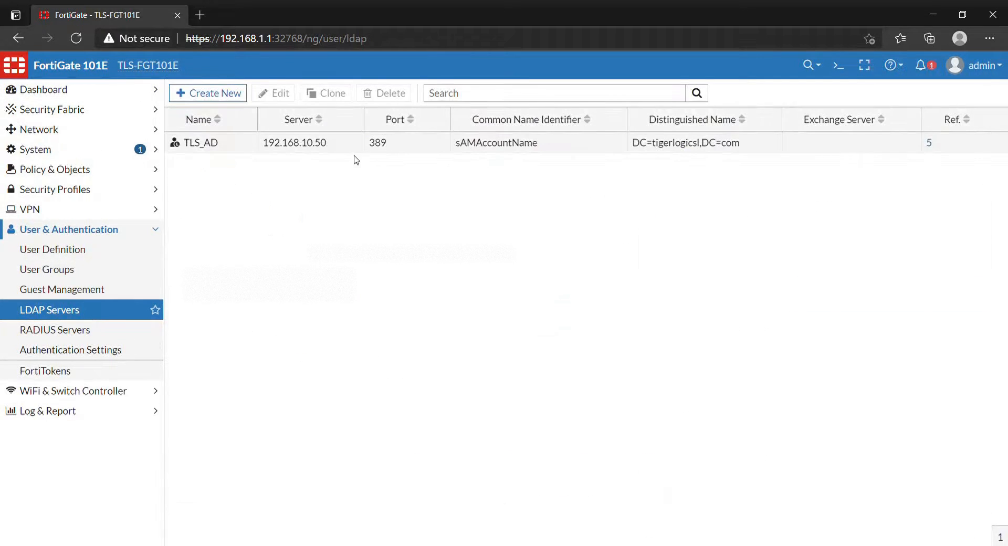
{"action": "double_click", "coordinate": [201, 142]}
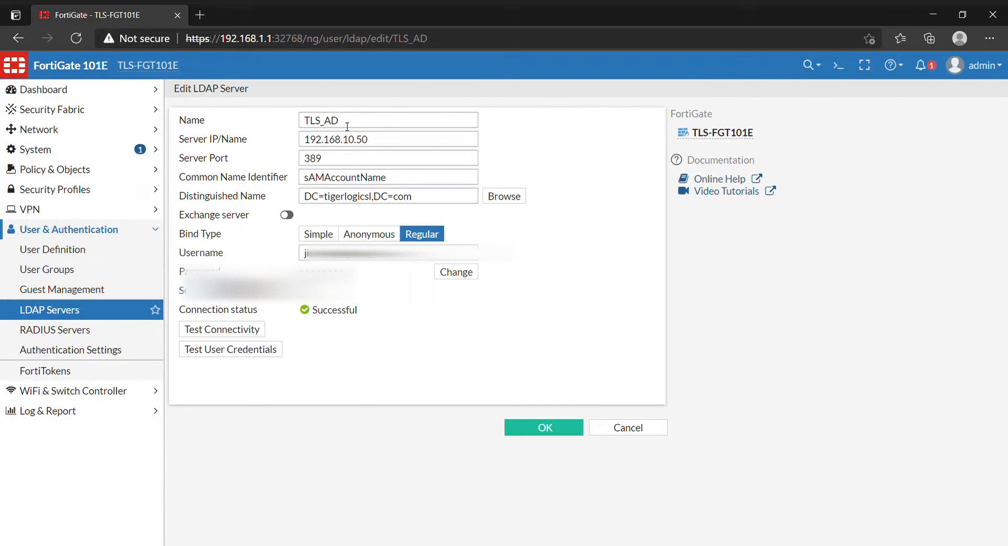
{"action": "left_click", "coordinate": [385, 139]}
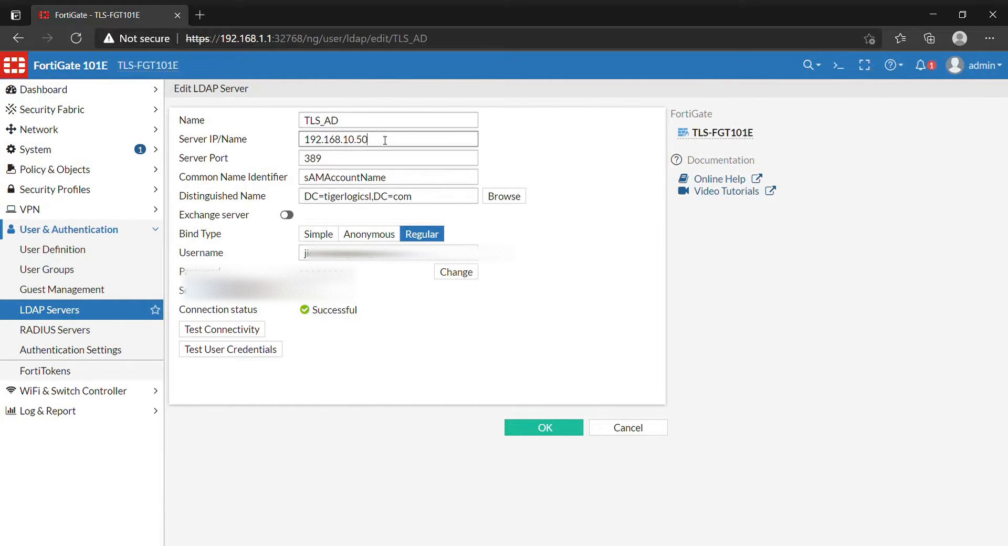
{"action": "left_click", "coordinate": [387, 157]}
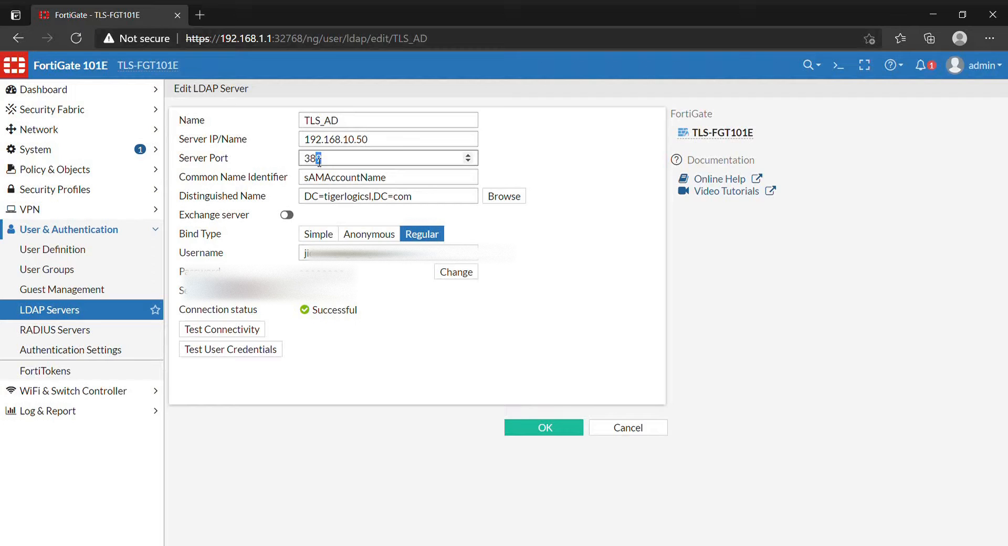
{"action": "double_click", "coordinate": [375, 177]}
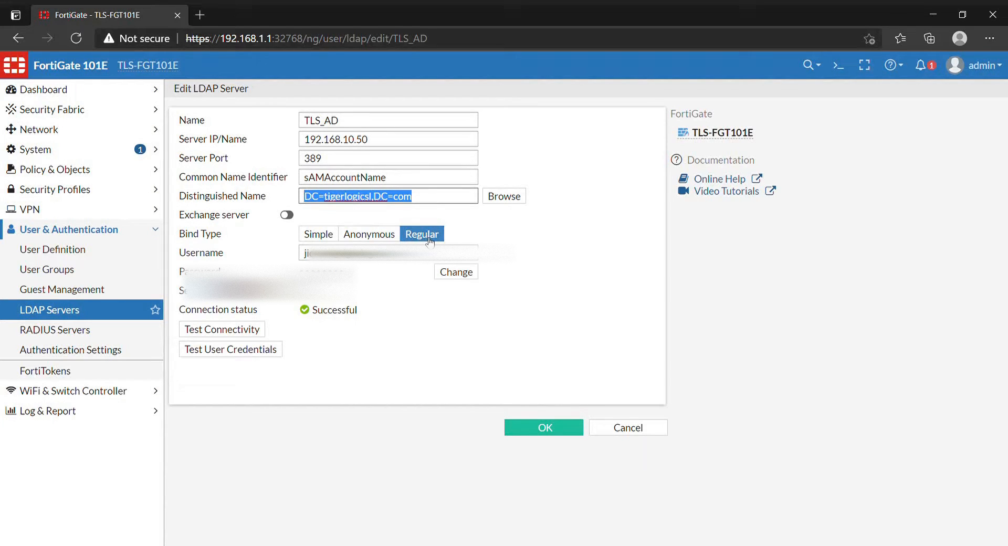
{"action": "left_click", "coordinate": [388, 252]}
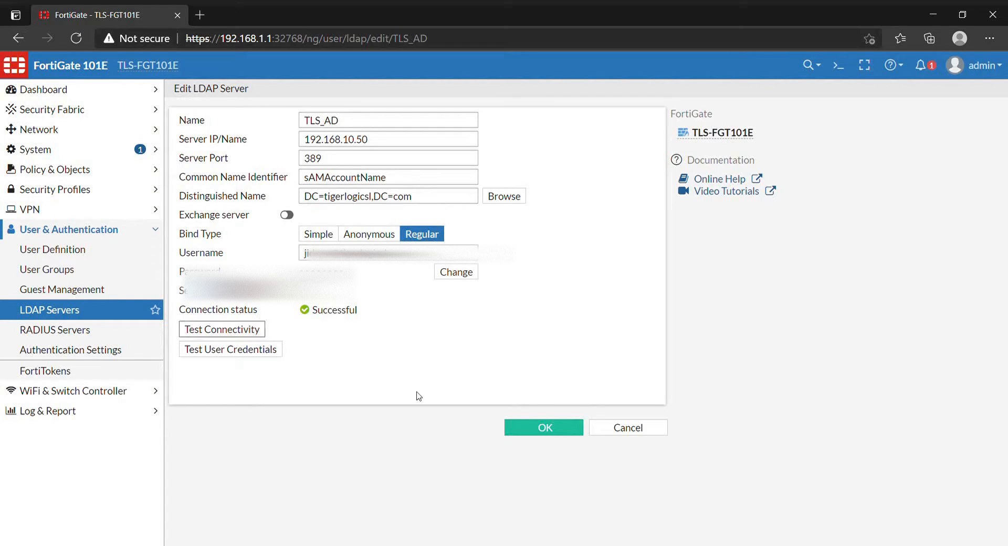
{"action": "mouse_move", "coordinate": [543, 427]}
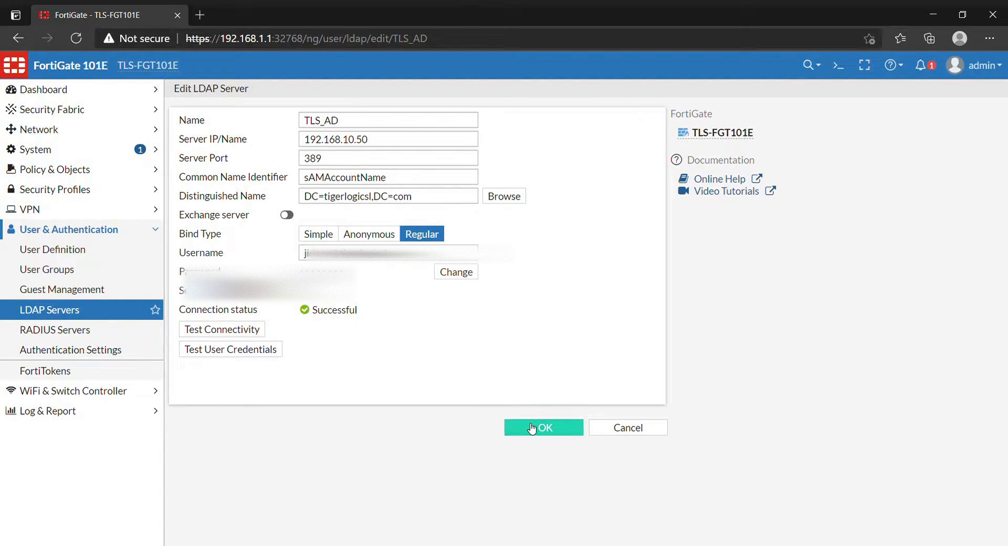
{"action": "left_click", "coordinate": [543, 428]}
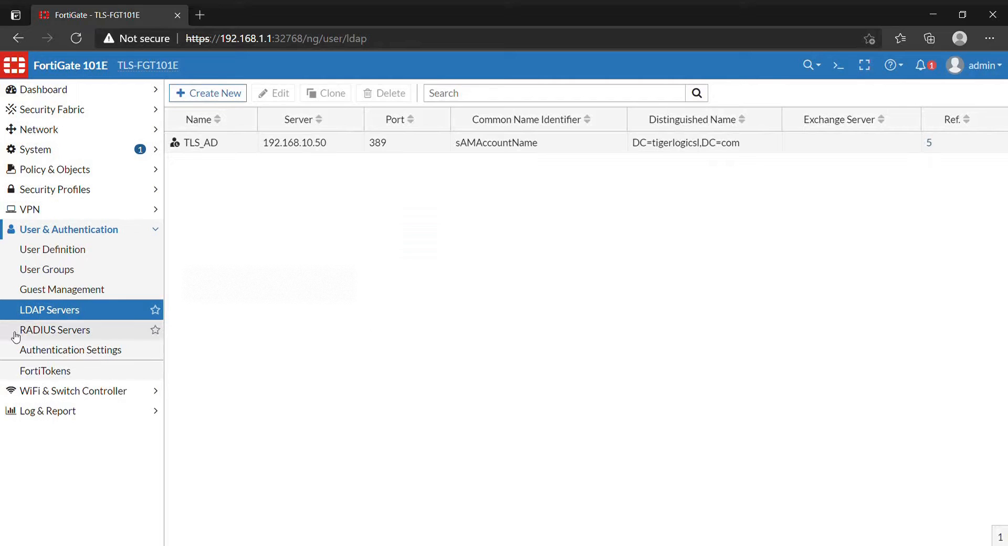
Create a new user group and enter the name TestAdmin
{"action": "left_click", "coordinate": [46, 268]}
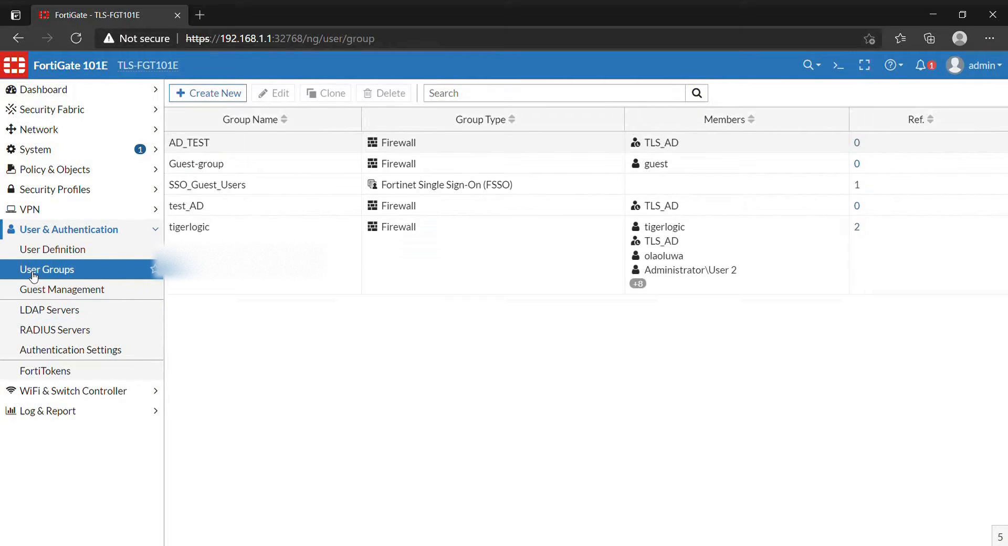
{"action": "left_click", "coordinate": [206, 92]}
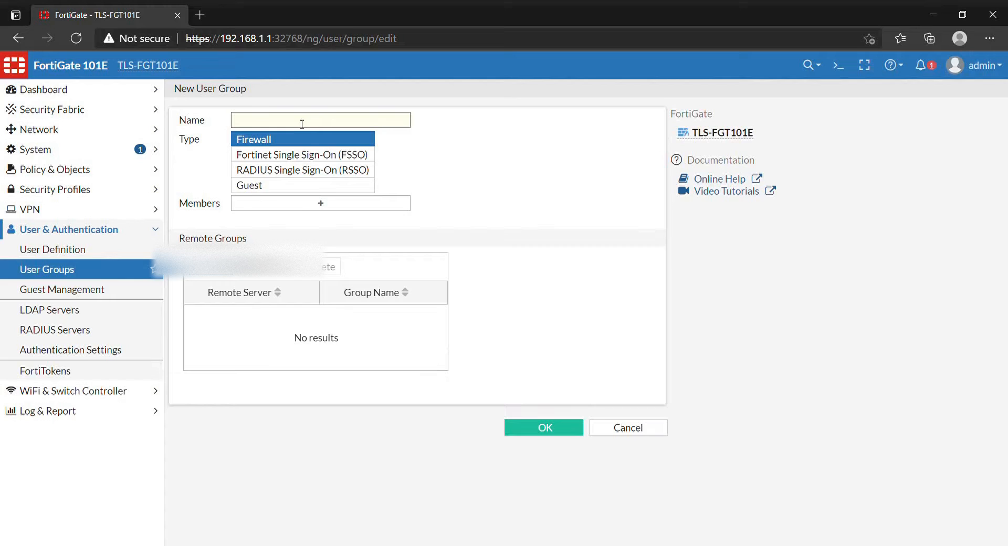
{"action": "left_click", "coordinate": [321, 120]}
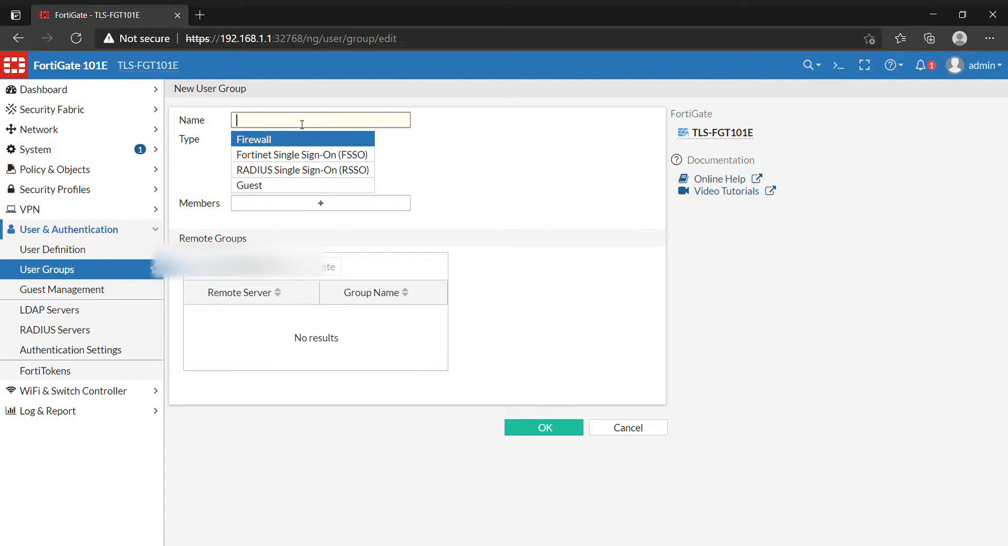
{"action": "type", "text": "T"}
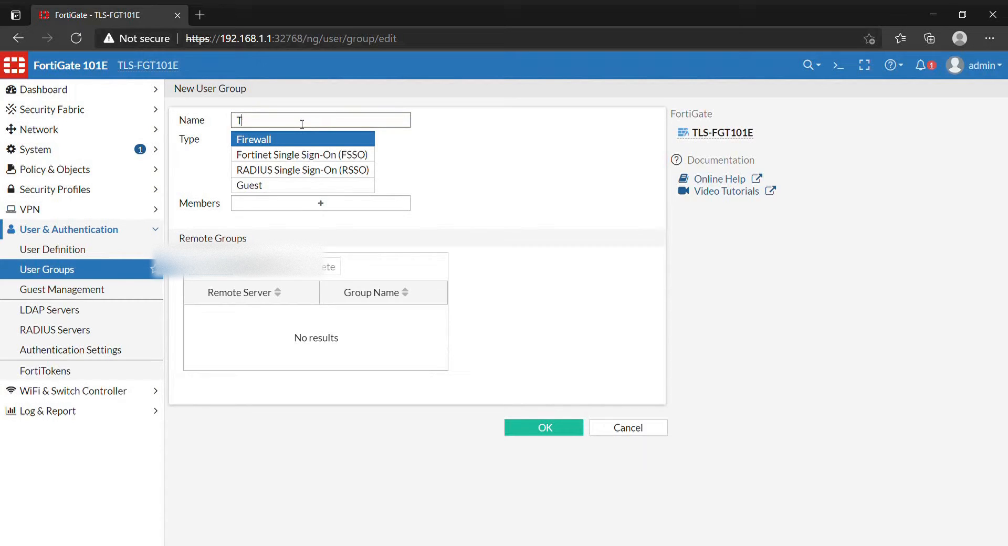
{"action": "type", "text": "estAdmin"}
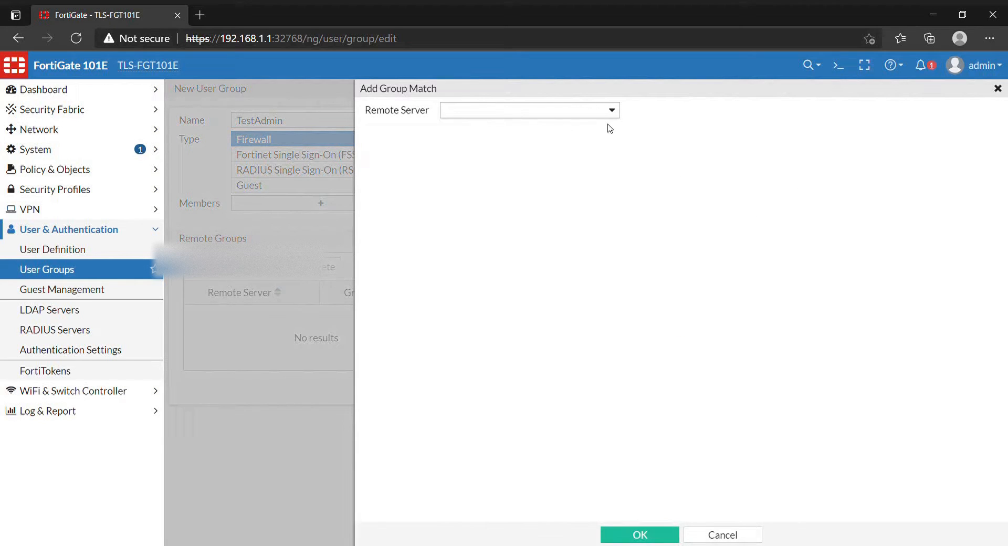
Choose TLS_AD as the remote server and search its LDAP groups for 'staff'
{"action": "left_click", "coordinate": [529, 109]}
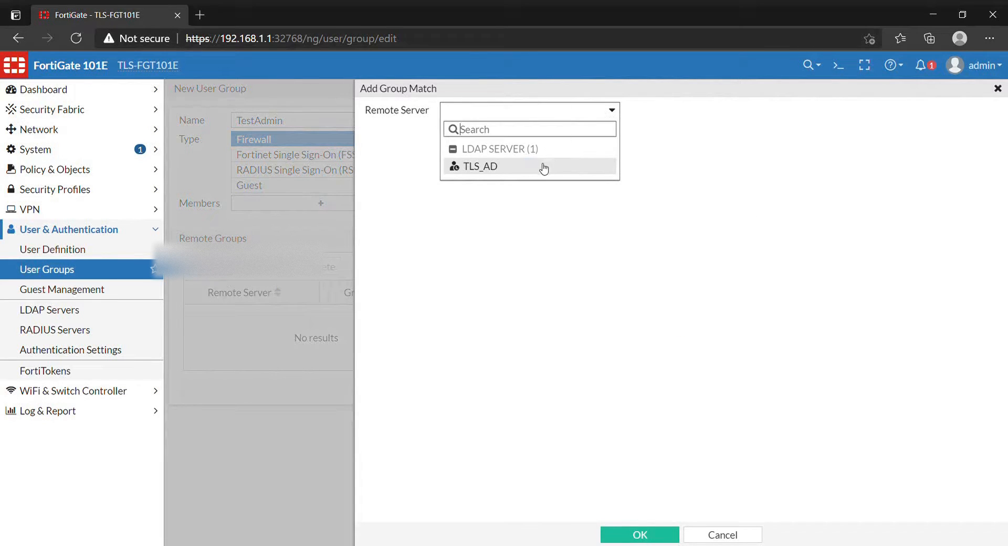
{"action": "left_click", "coordinate": [480, 166]}
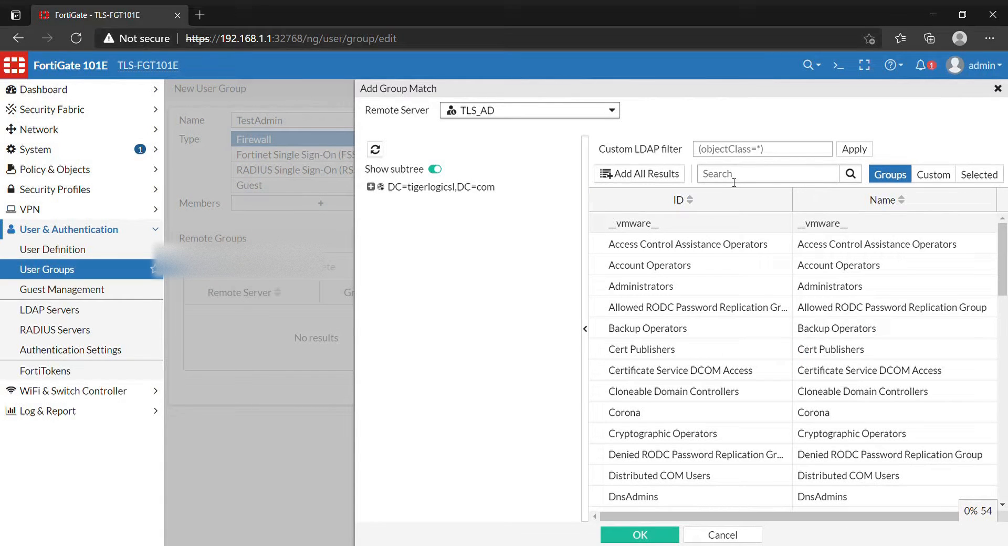
{"action": "left_click", "coordinate": [765, 174]}
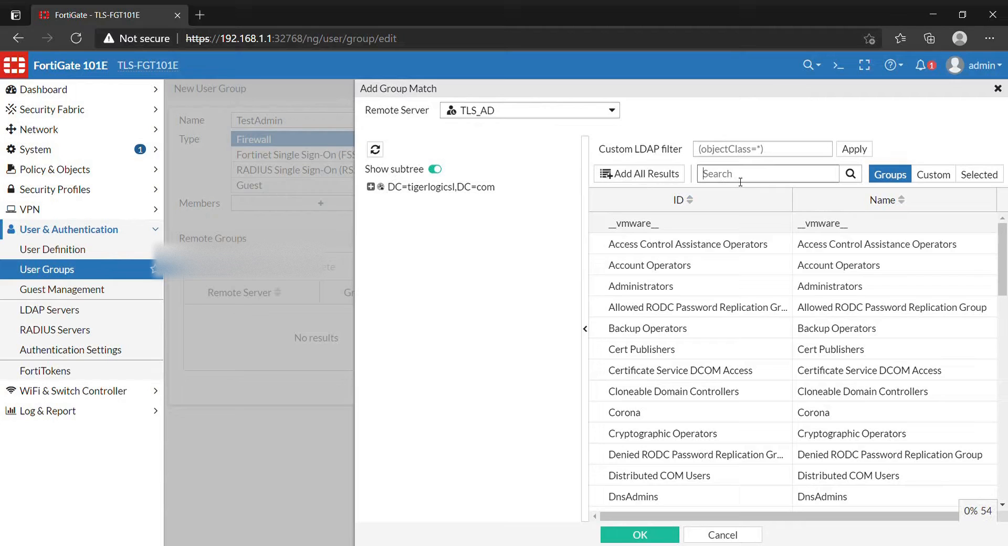
{"action": "type", "text": "bow"}
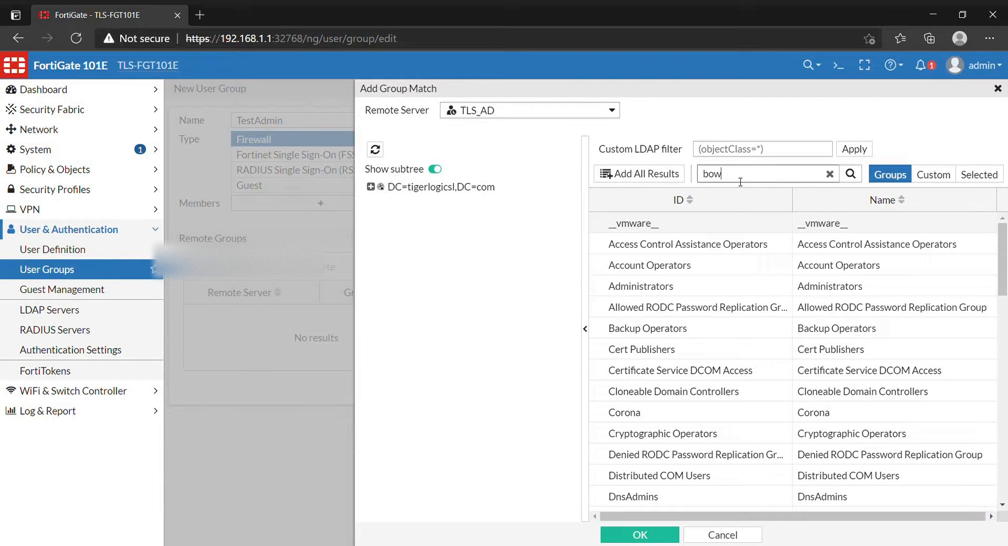
{"action": "type", "text": "staff"}
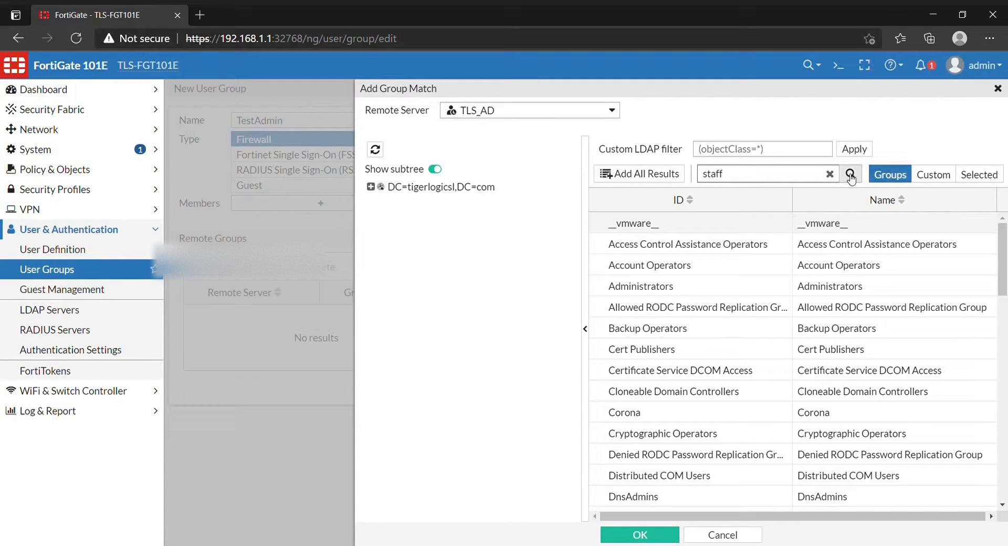
{"action": "left_click", "coordinate": [850, 174]}
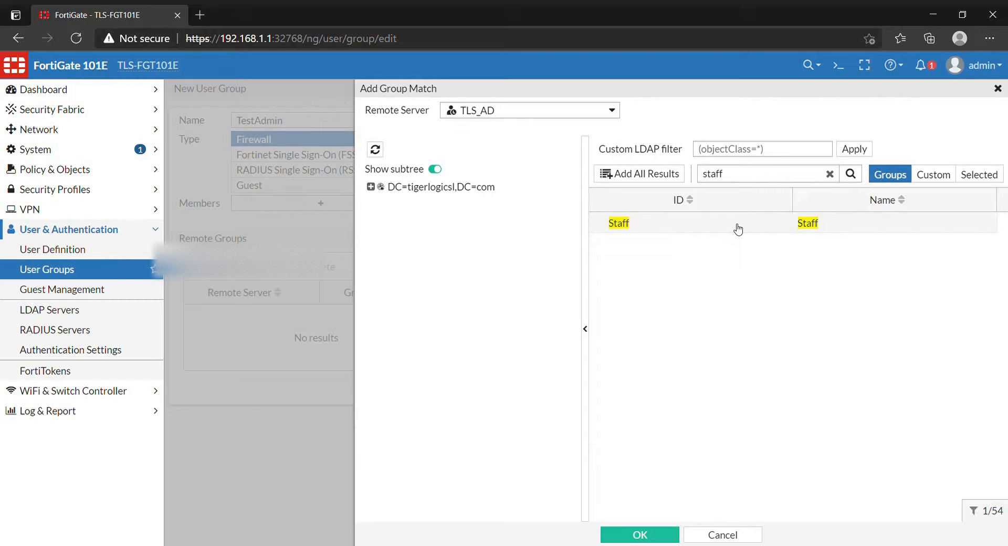
Add the Staff group as the match and save the TestAdmin group
{"action": "right_click", "coordinate": [736, 223]}
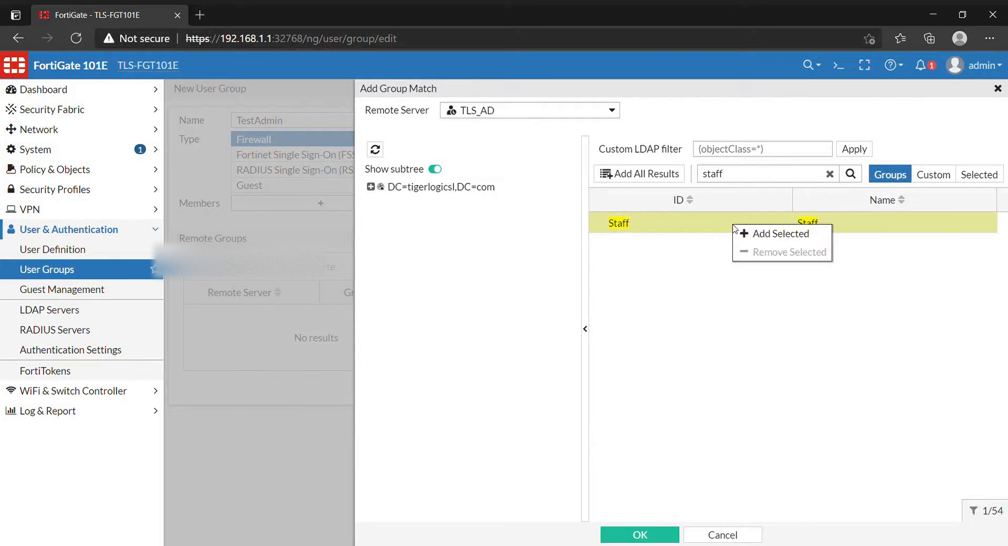
{"action": "left_click", "coordinate": [779, 234]}
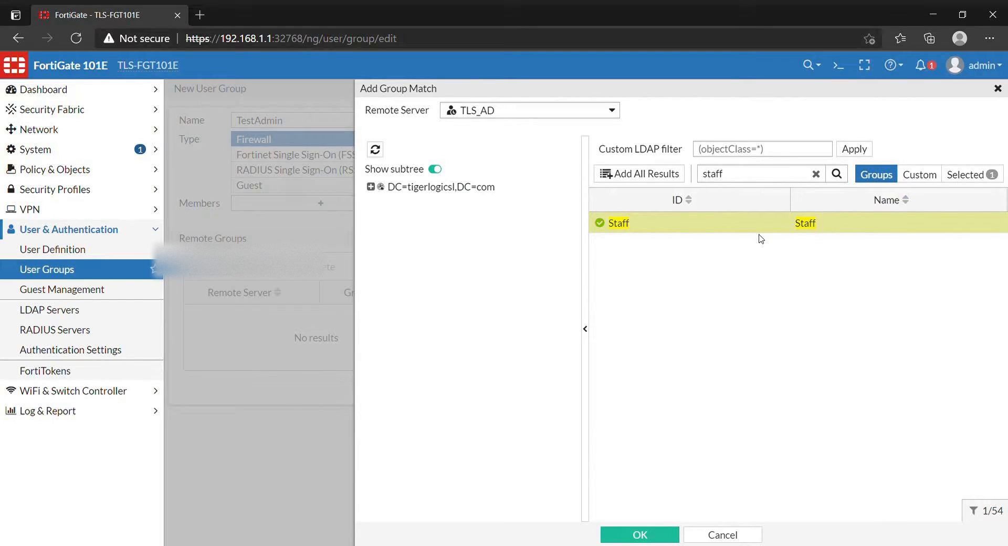
{"action": "left_click", "coordinate": [639, 534]}
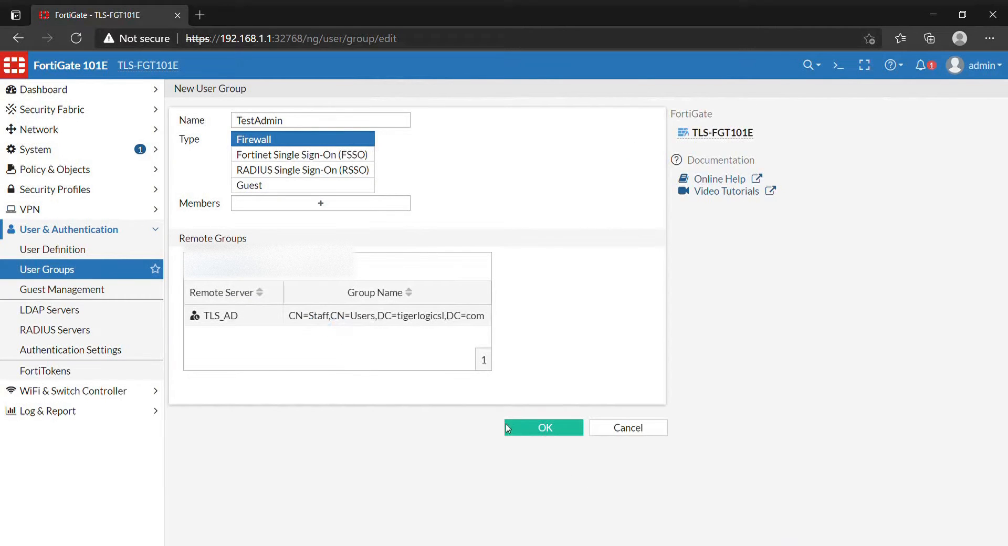
{"action": "left_click", "coordinate": [544, 428]}
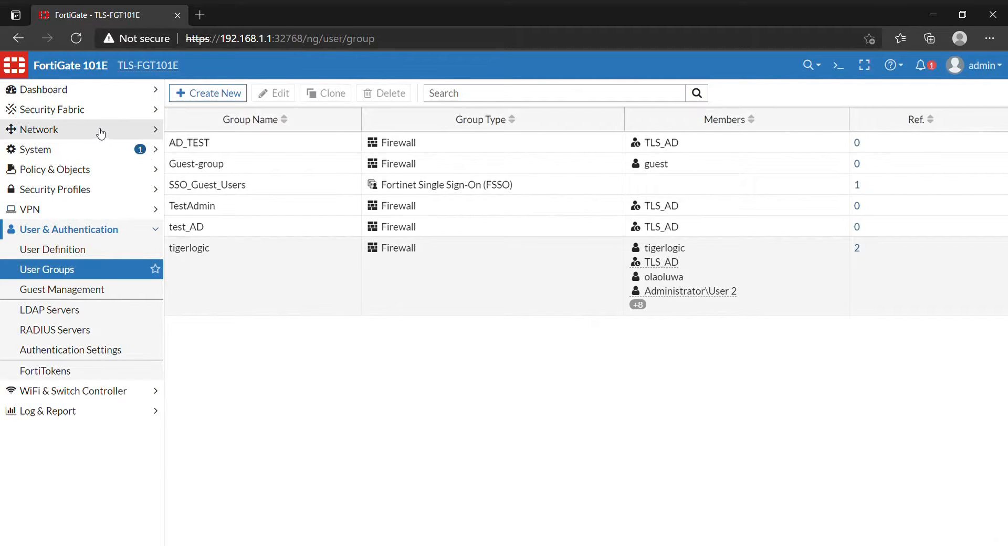
{"action": "left_click", "coordinate": [38, 129]}
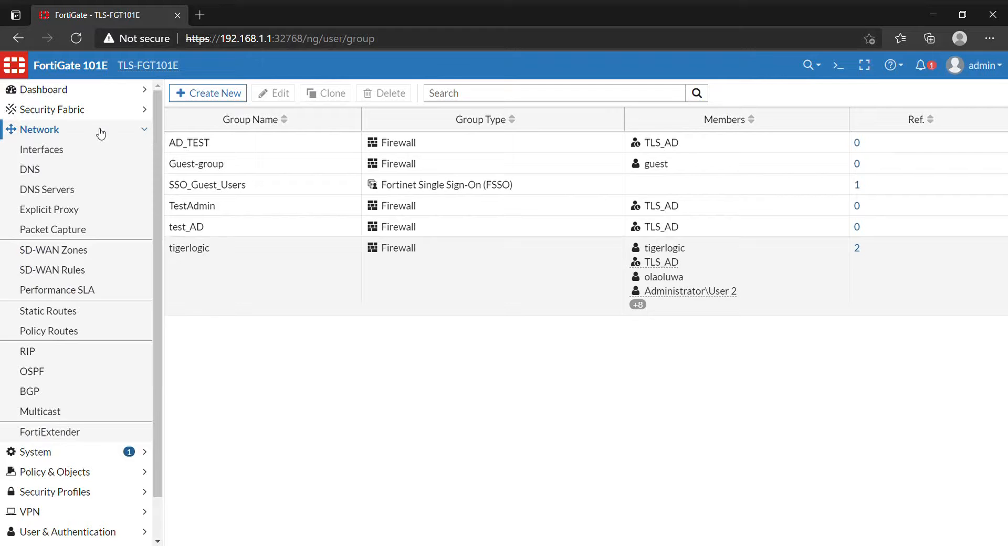
Go to System > Administrators and show the Create New administrator options
{"action": "left_click", "coordinate": [40, 129]}
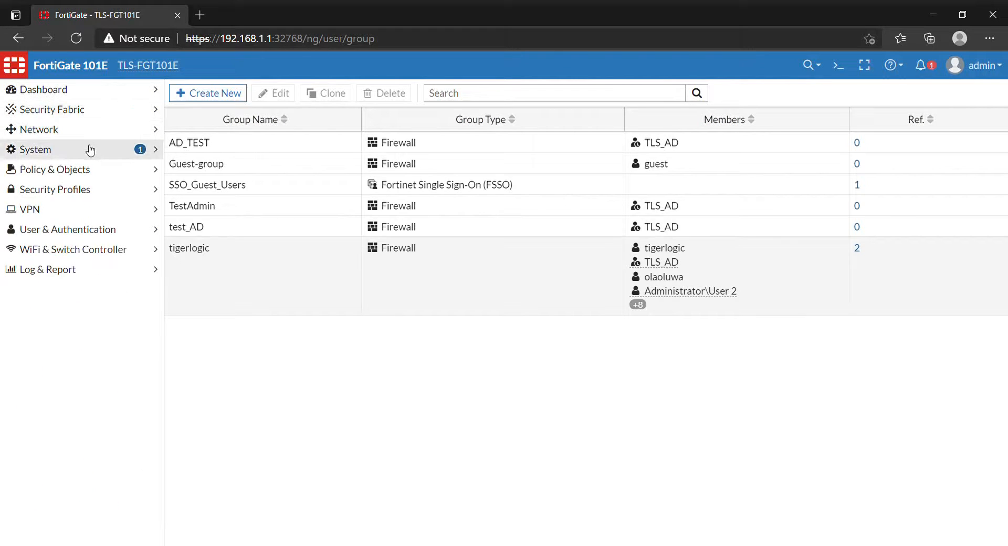
{"action": "left_click", "coordinate": [37, 149]}
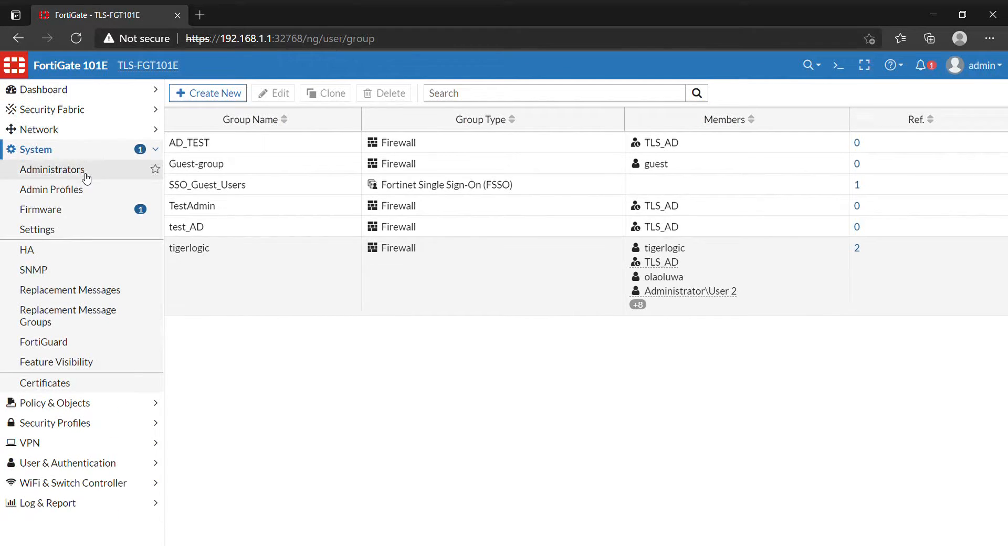
{"action": "left_click", "coordinate": [51, 169]}
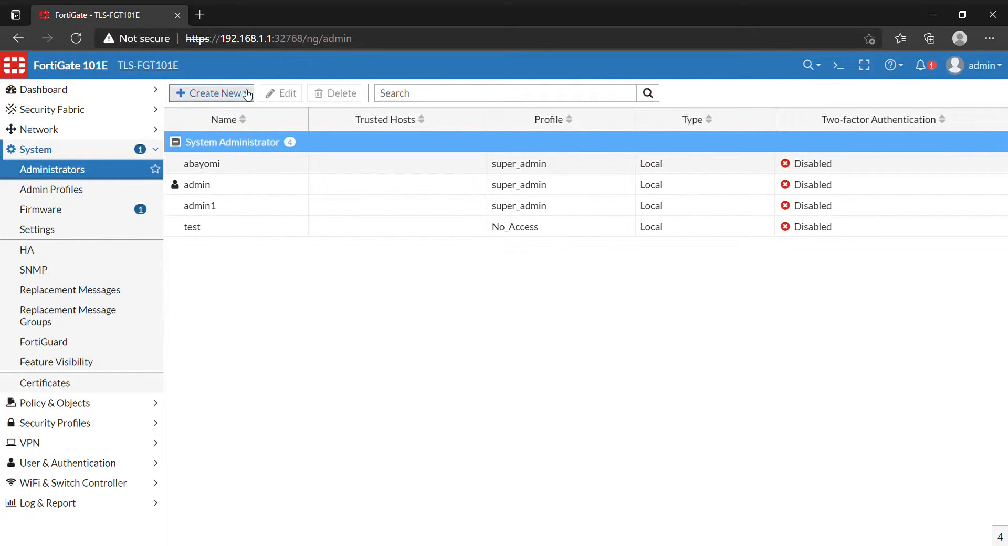
{"action": "left_click", "coordinate": [212, 93]}
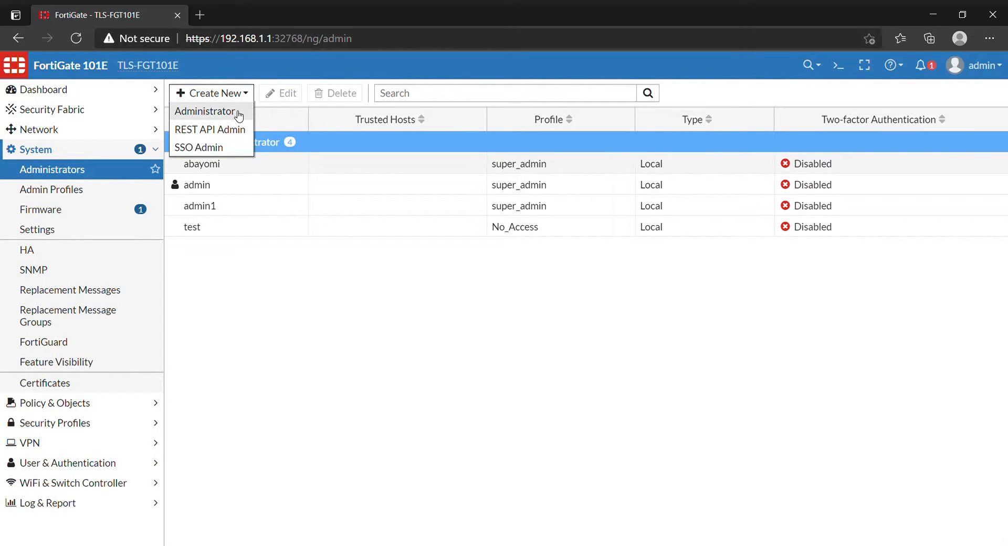
Create a regular administrator and enter Bowale as the username
{"action": "left_click", "coordinate": [206, 111]}
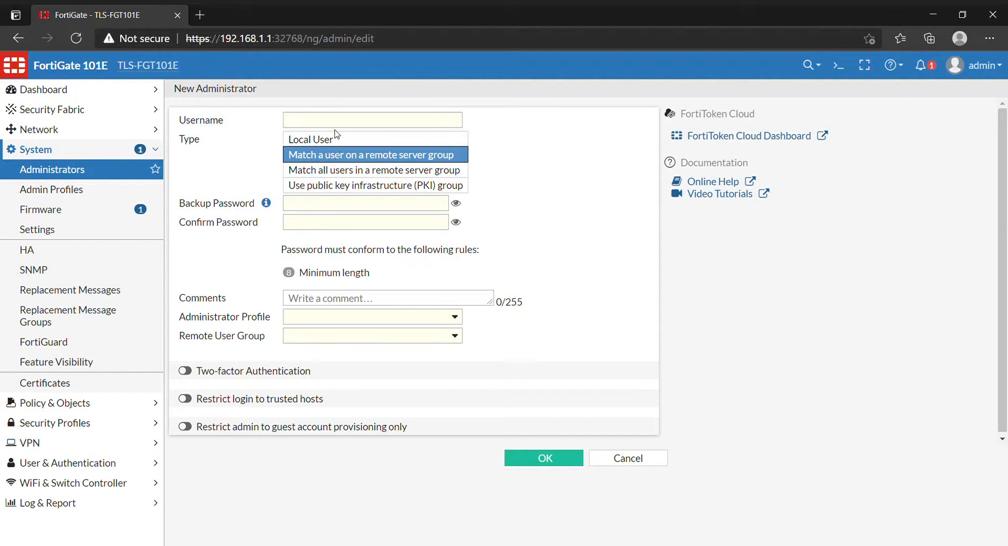
{"action": "mouse_move", "coordinate": [338, 159]}
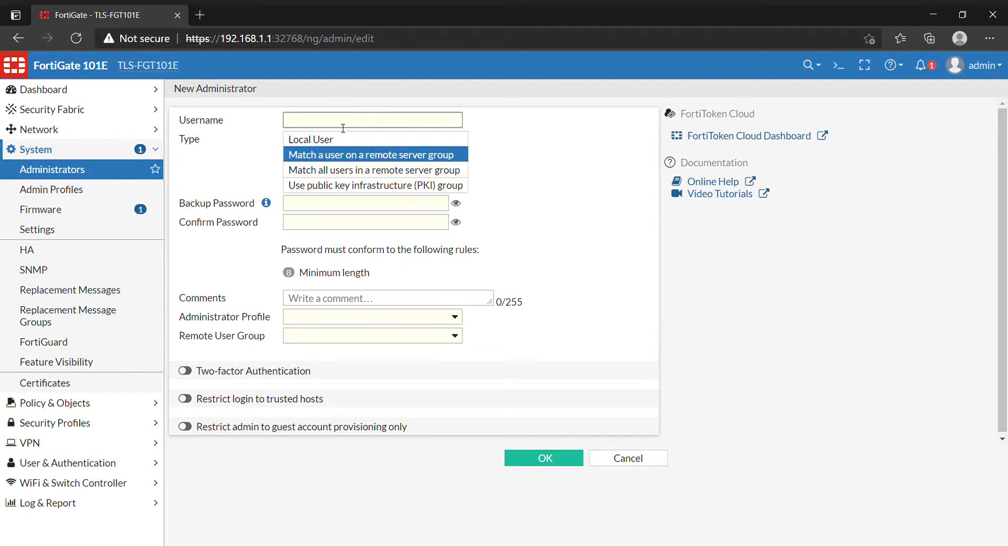
{"action": "type", "text": "Bowae"}
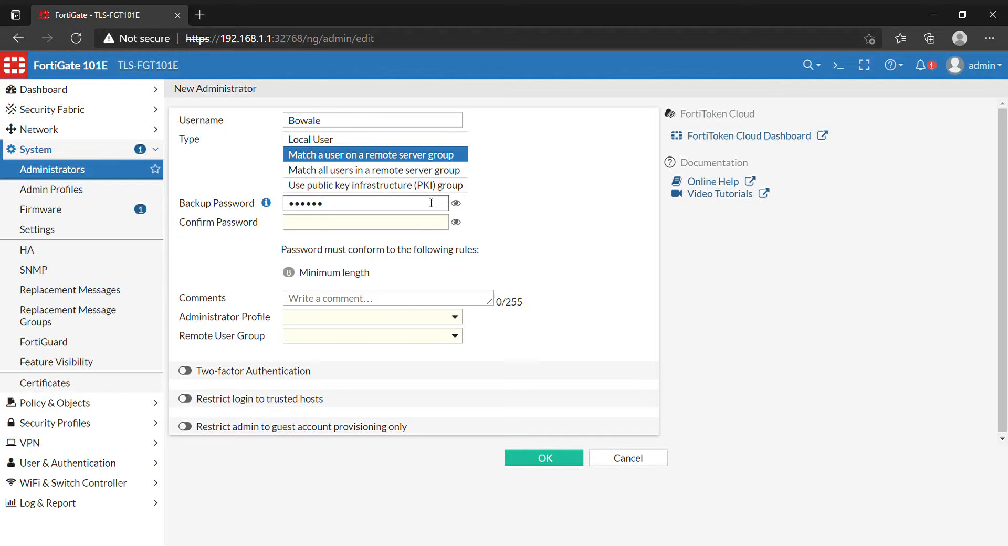
{"action": "left_click", "coordinate": [543, 457]}
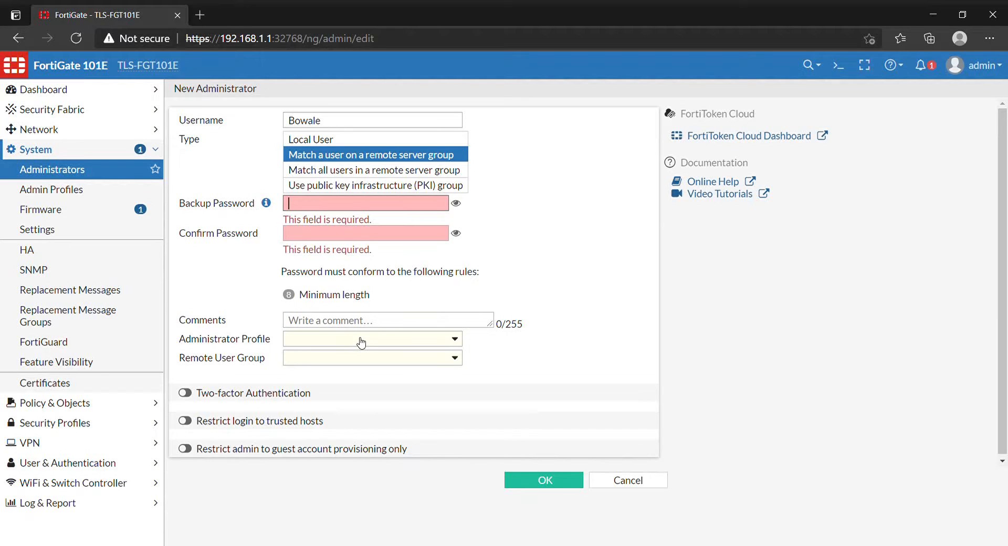
Pick super_admin from the Administrator Profile list, then start creating a new profile
{"action": "left_click", "coordinate": [372, 339]}
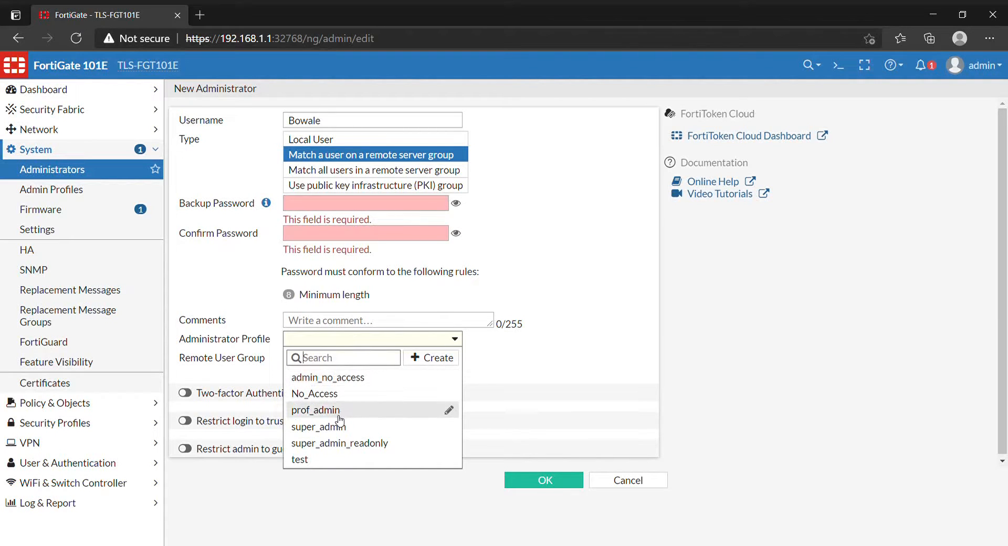
{"action": "mouse_move", "coordinate": [338, 427]}
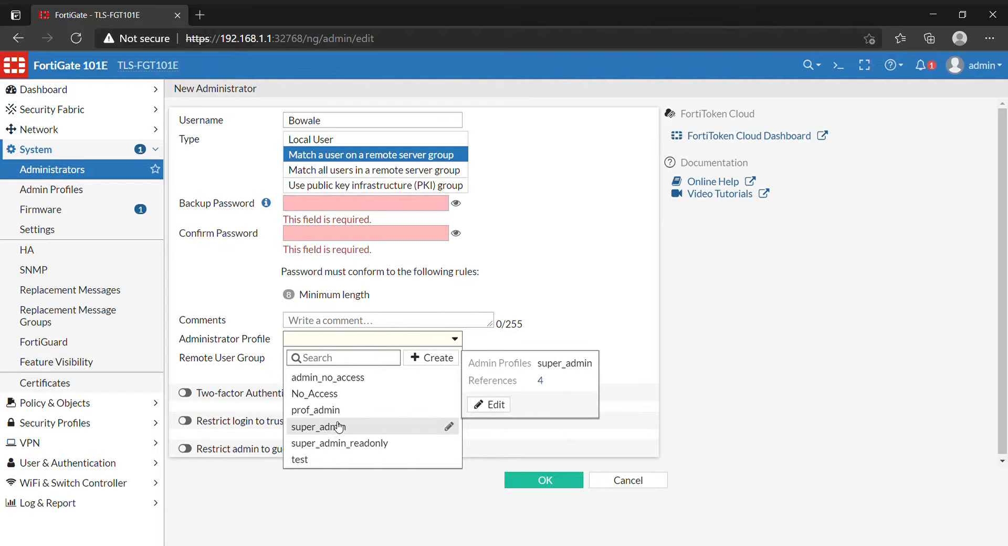
{"action": "left_click", "coordinate": [315, 427]}
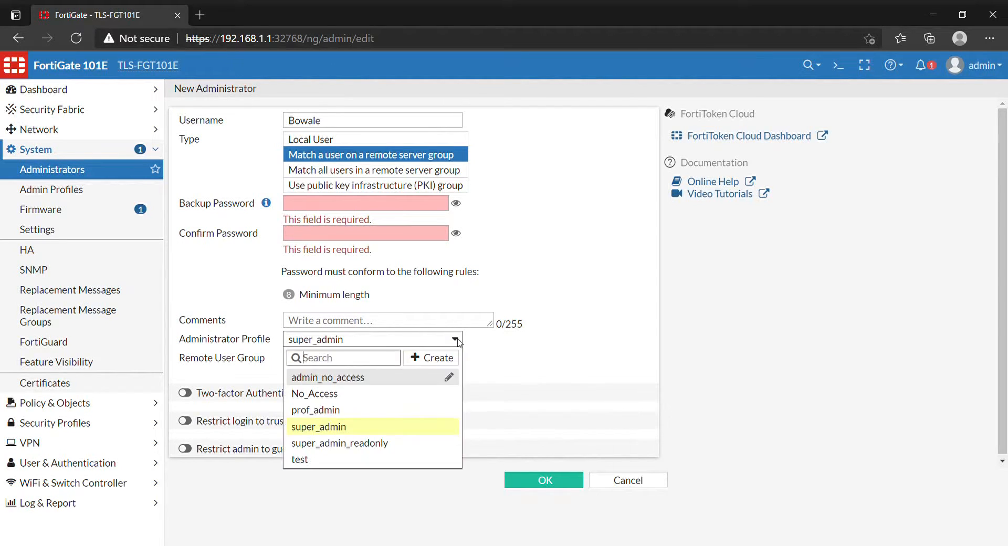
{"action": "mouse_move", "coordinate": [432, 357]}
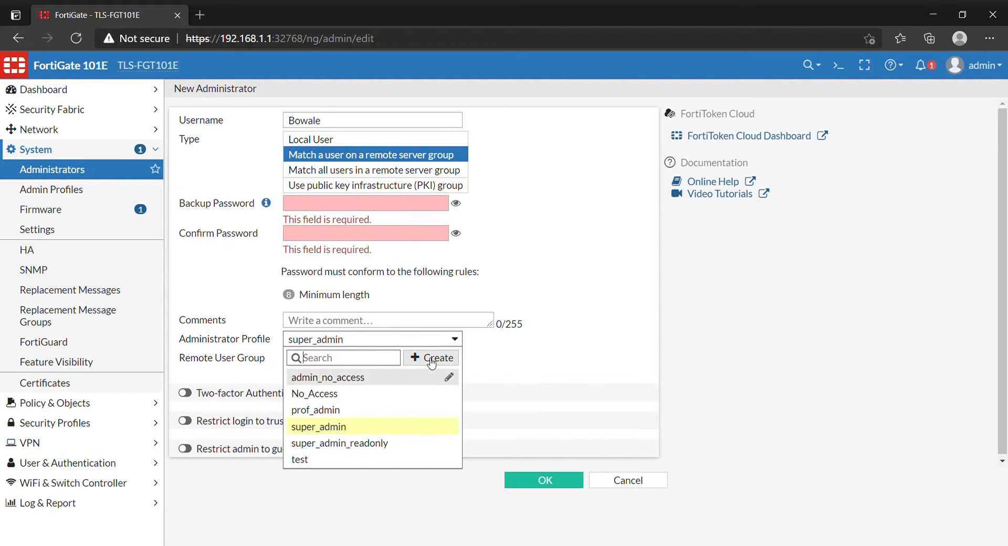
{"action": "left_click", "coordinate": [438, 357]}
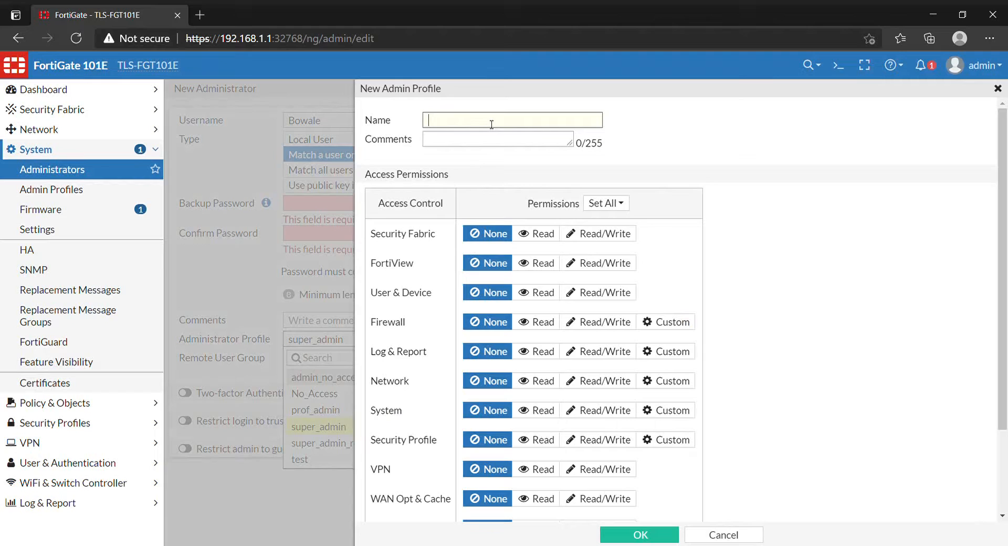
Name the profile ReadOnly Access, set areas including WiFi & Switch to Read, toggle CLI diagnostics
{"action": "type", "text": "ReadOnly Access"}
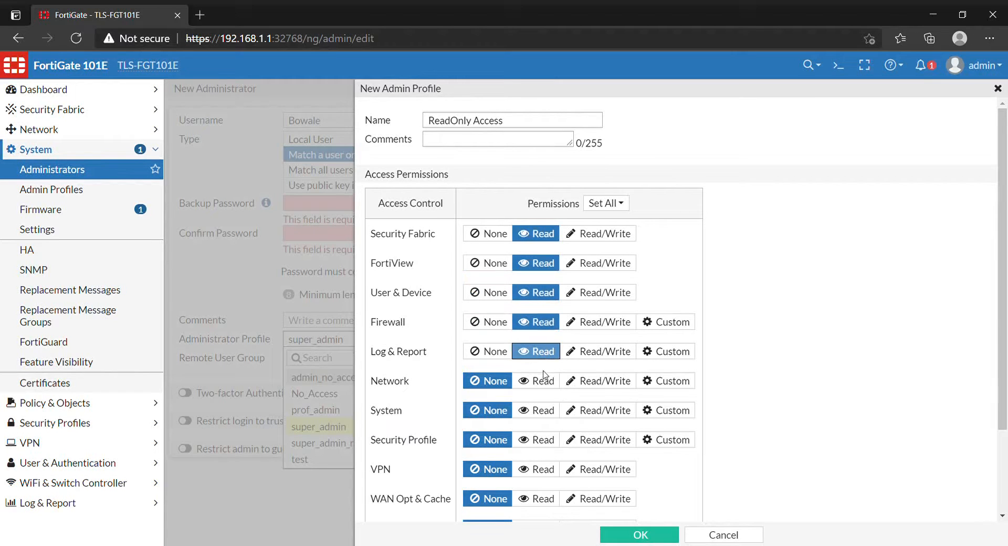
{"action": "scroll", "scroll_direction": "down", "scroll_amount": 3}
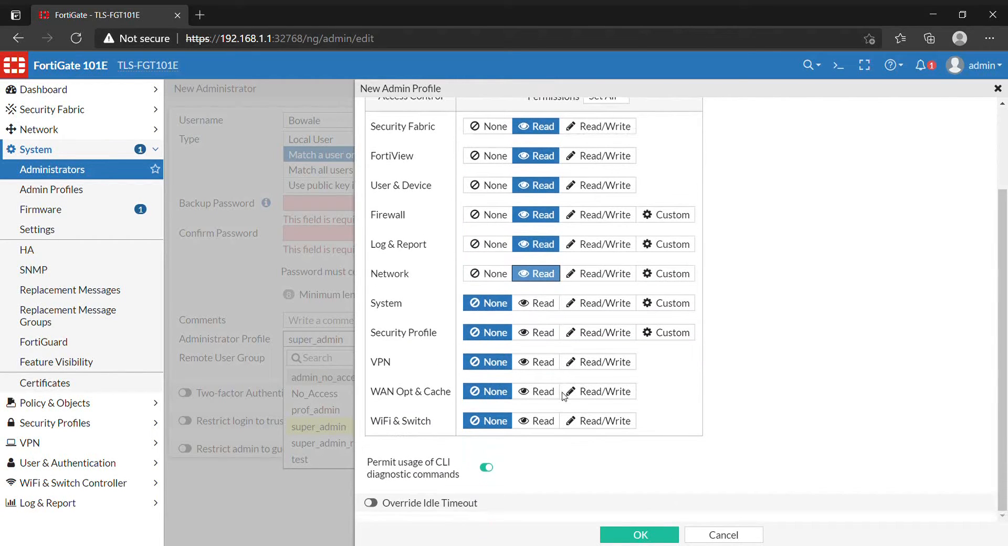
{"action": "left_click", "coordinate": [535, 332]}
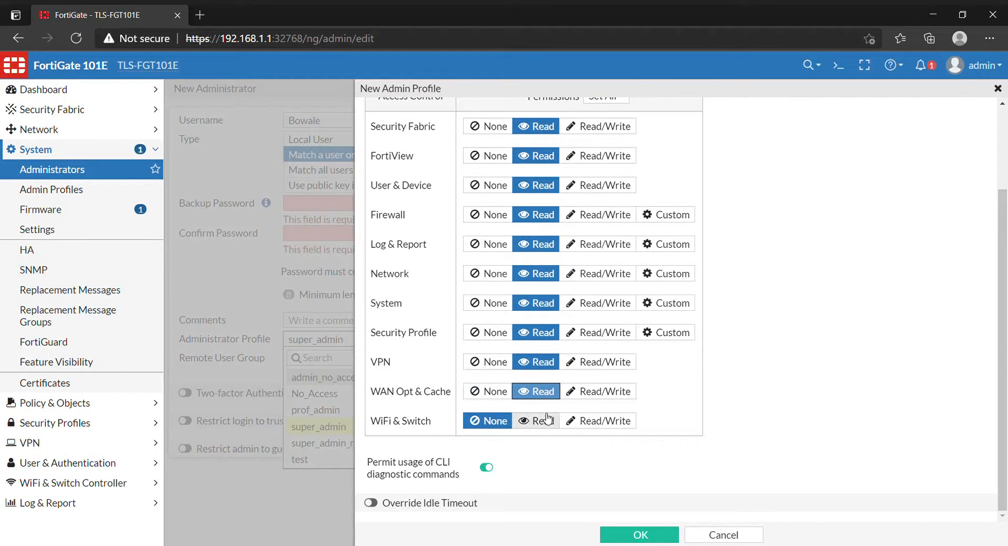
{"action": "left_click", "coordinate": [535, 420]}
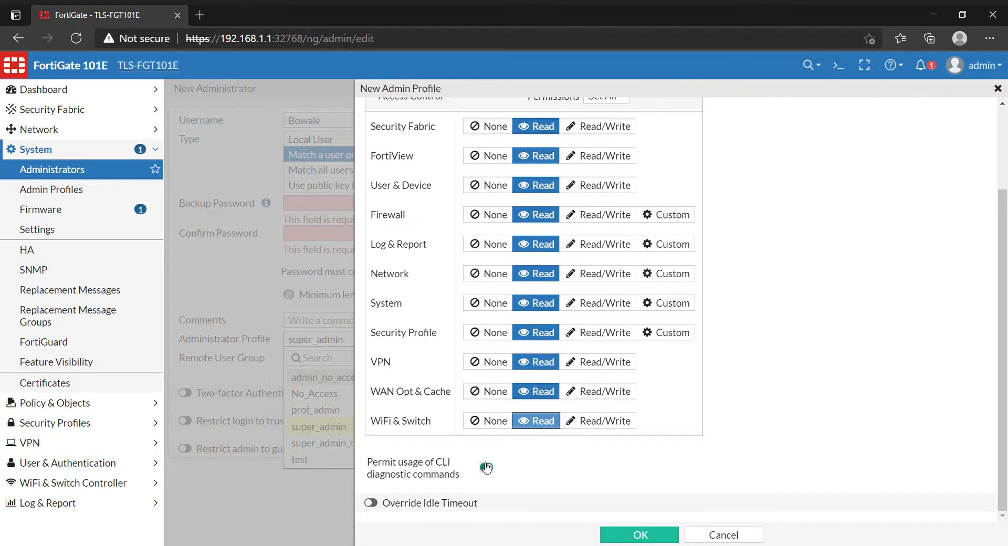
{"action": "left_click", "coordinate": [486, 467]}
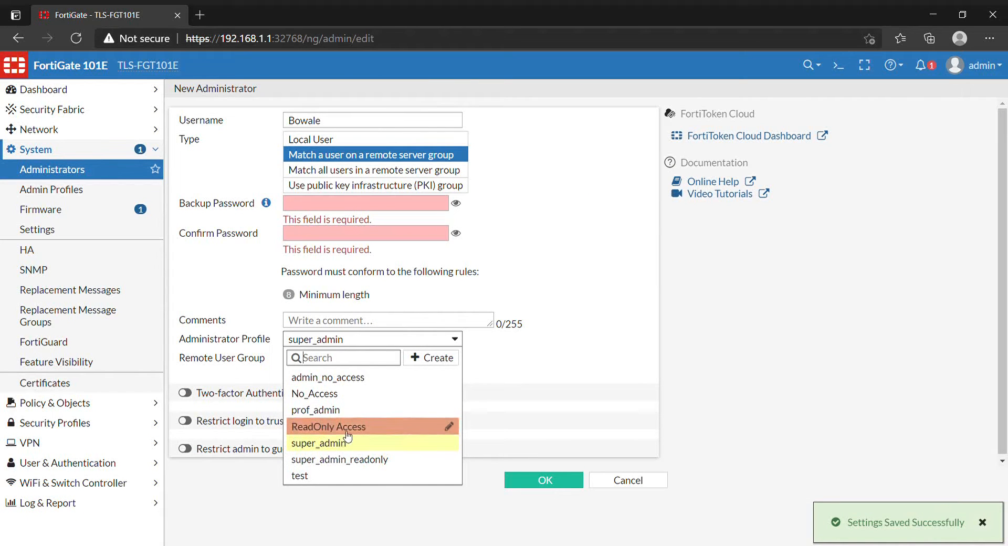
Assign the ReadOnly Access profile and, after clearing a 'sta' search, select TestAdmin
{"action": "left_click", "coordinate": [328, 426]}
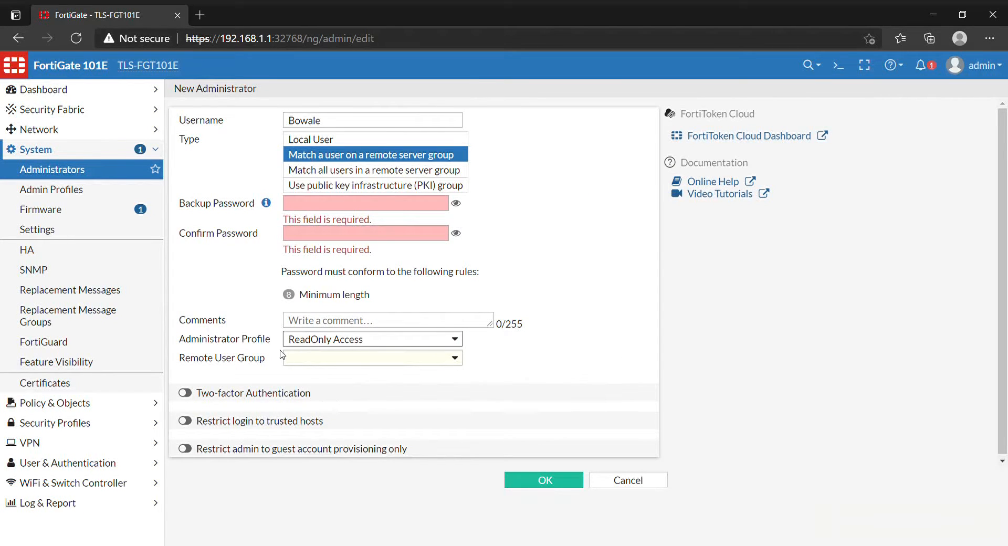
{"action": "left_click", "coordinate": [371, 357]}
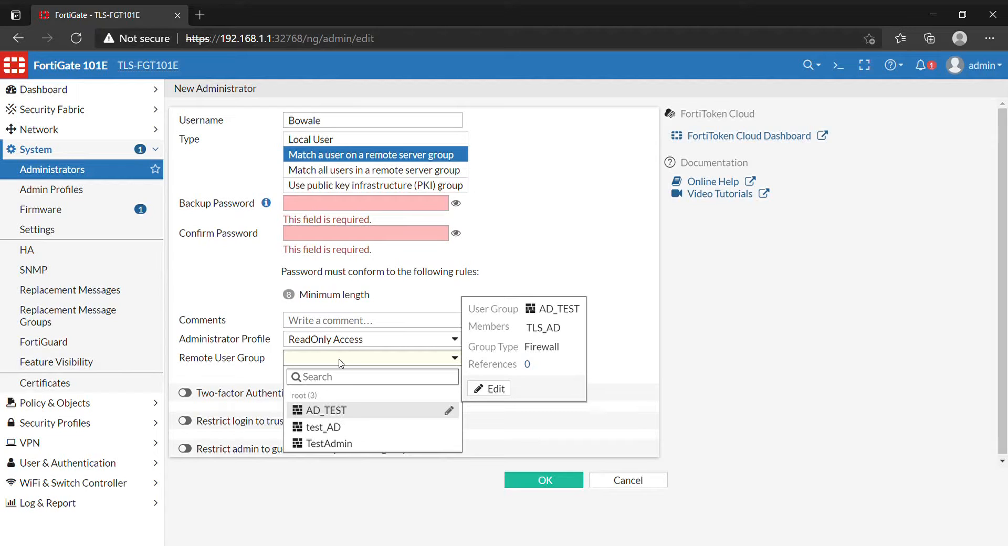
{"action": "type", "text": "sta"}
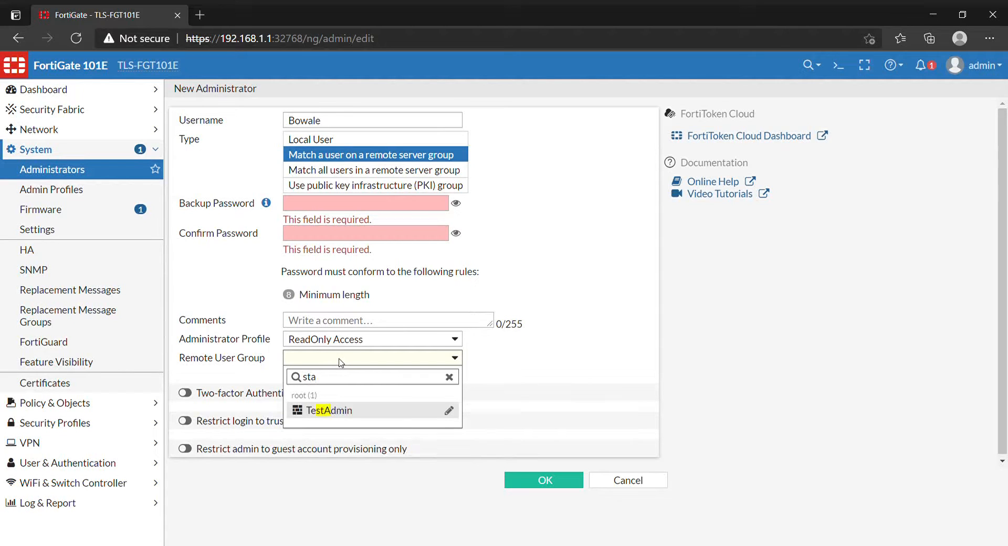
{"action": "left_click", "coordinate": [450, 376]}
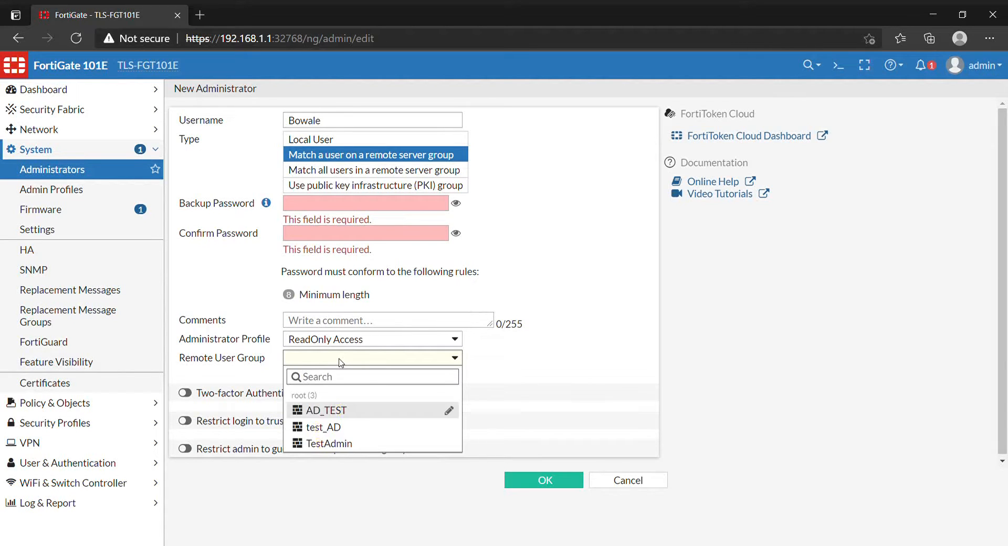
{"action": "mouse_move", "coordinate": [329, 443]}
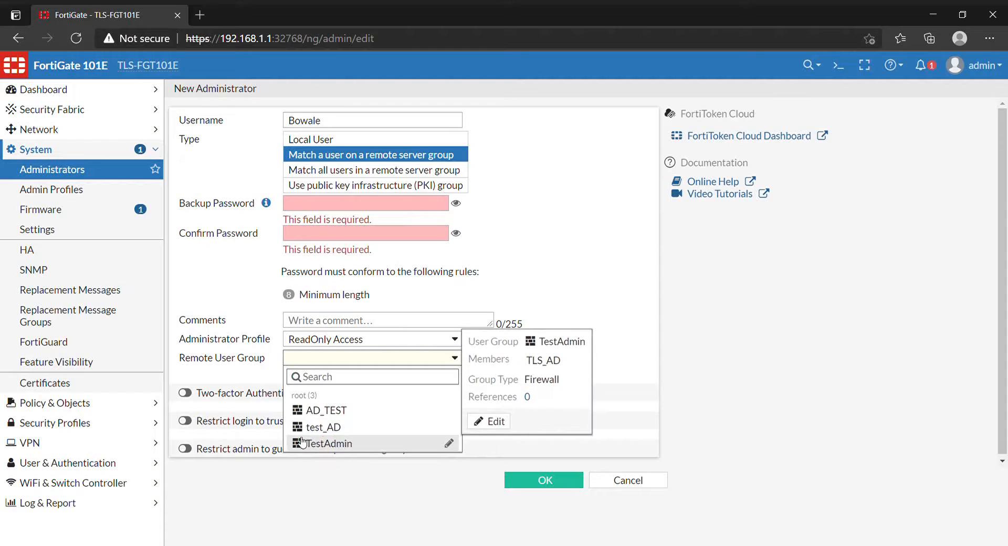
{"action": "left_click", "coordinate": [328, 443]}
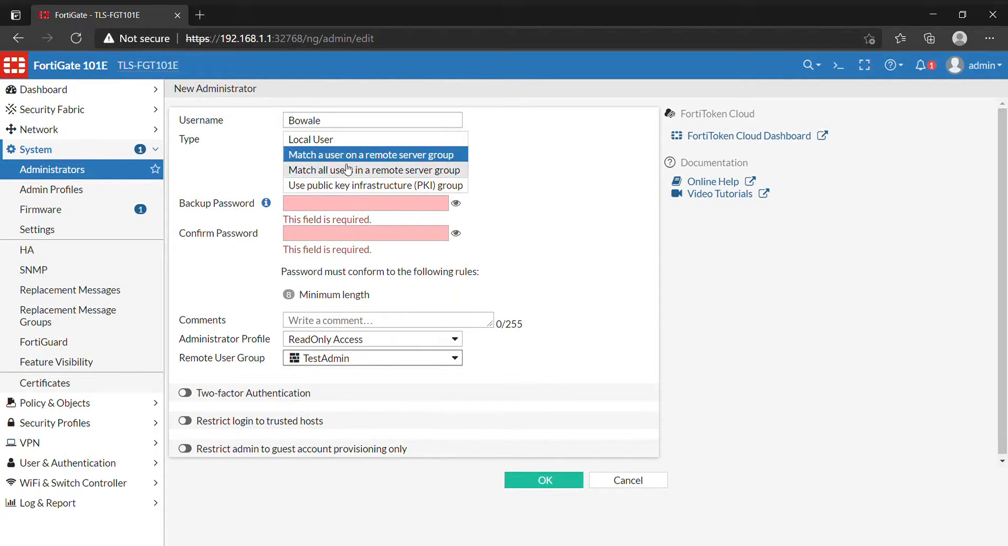
Set type to match all users in the remote group, rename to RemoteAdmin, and save
{"action": "left_click", "coordinate": [375, 169]}
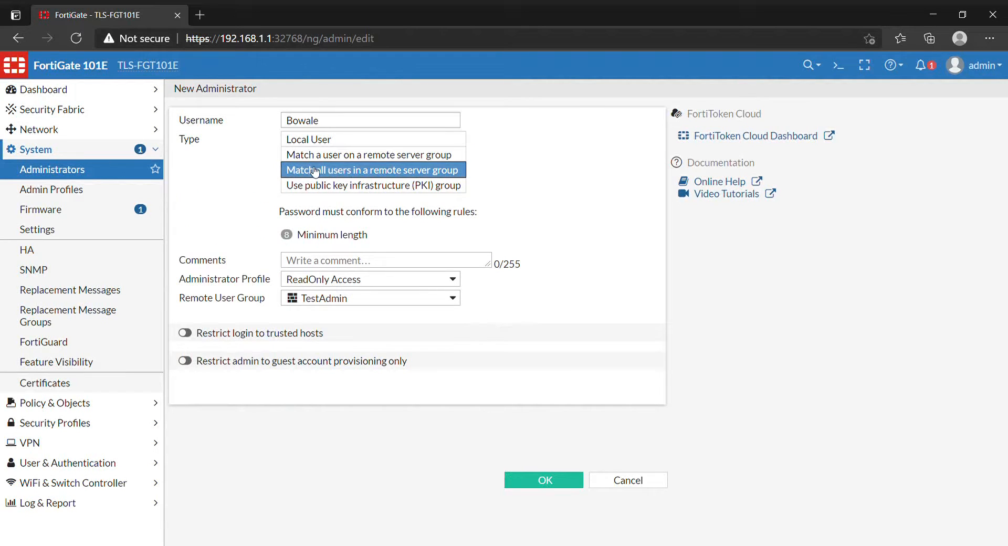
{"action": "mouse_move", "coordinate": [461, 173]}
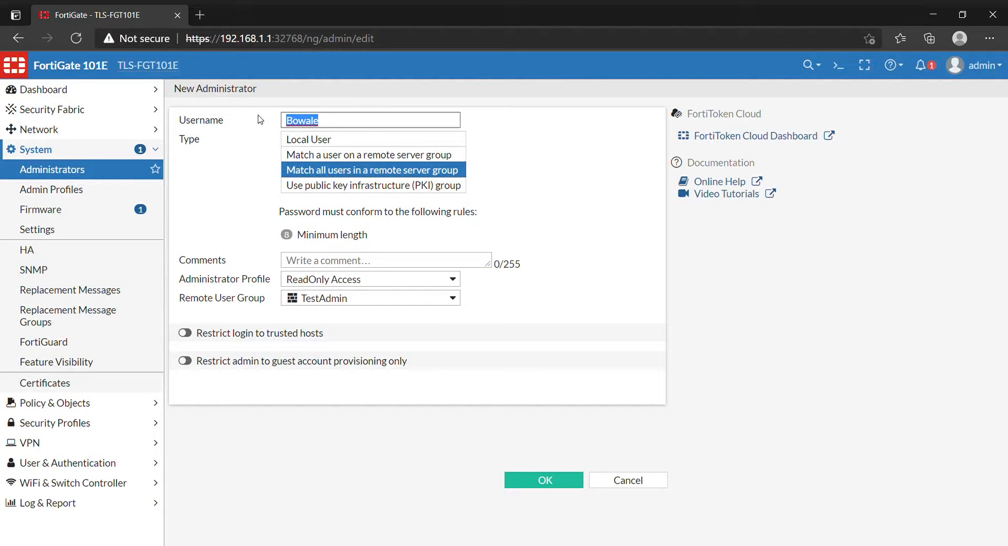
{"action": "type", "text": "RemoteAdmin"}
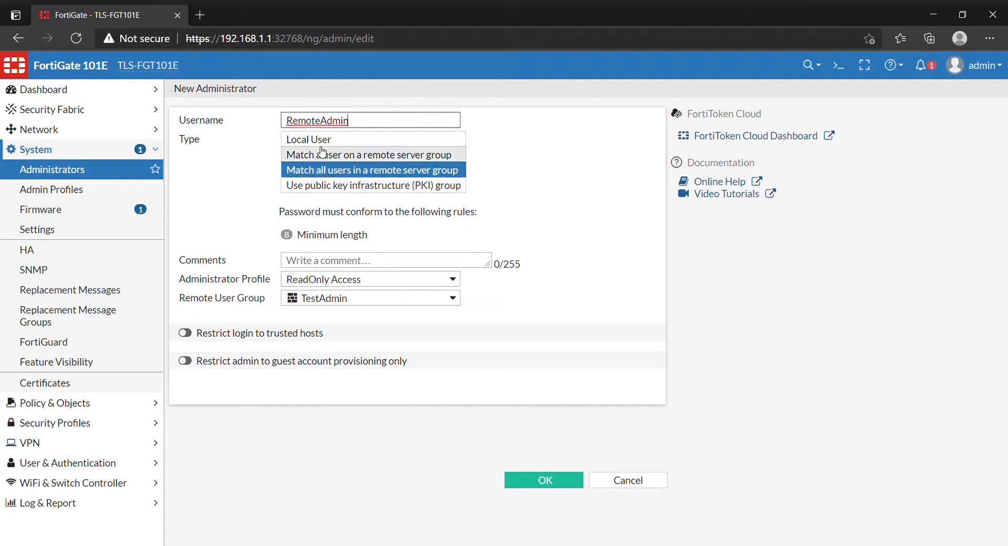
{"action": "mouse_move", "coordinate": [314, 240]}
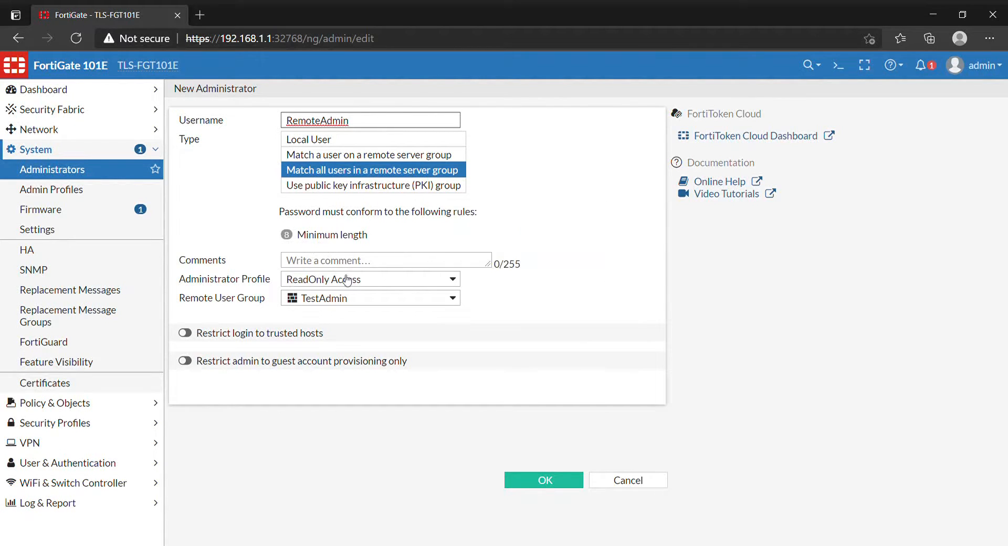
{"action": "mouse_move", "coordinate": [323, 298]}
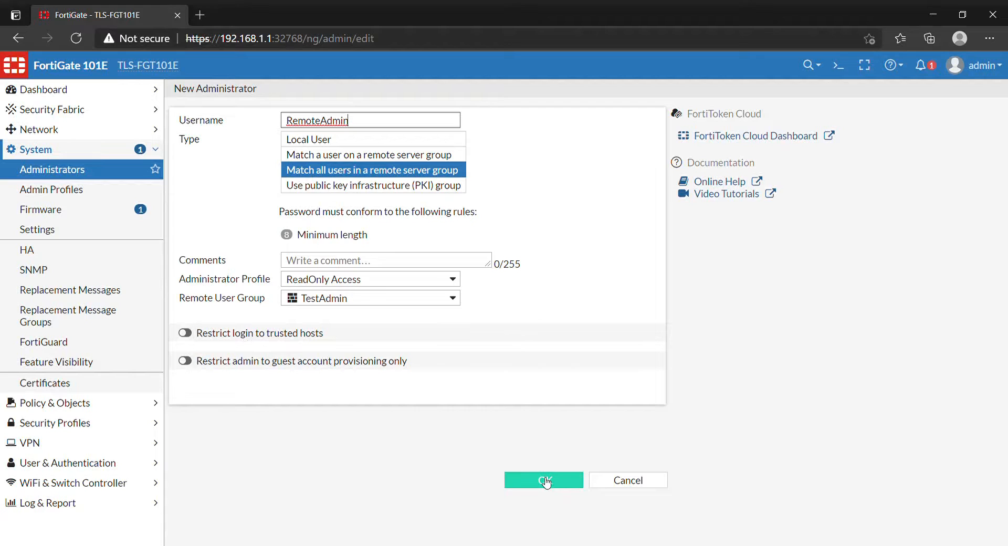
{"action": "left_click", "coordinate": [543, 479]}
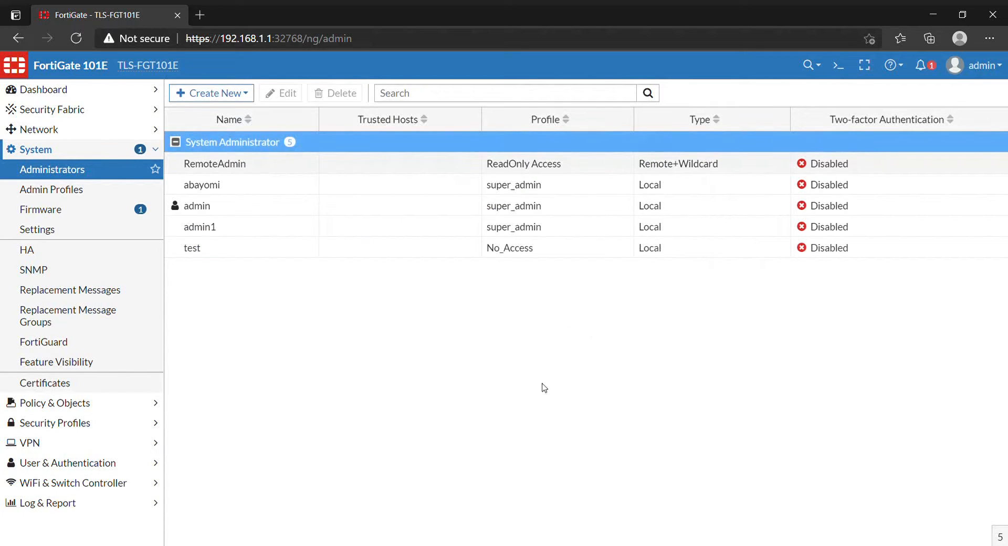